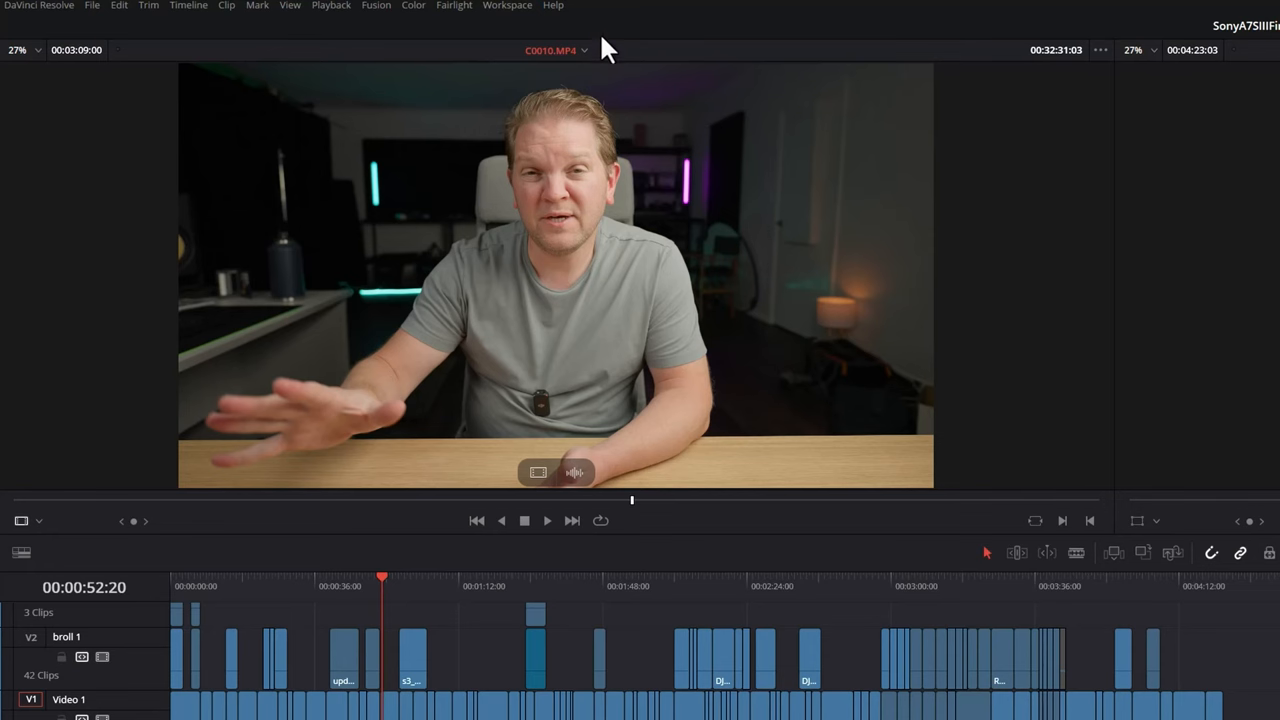
- Bring up the Workspace menu to reach the dual screen and primary display options
click(507, 5)
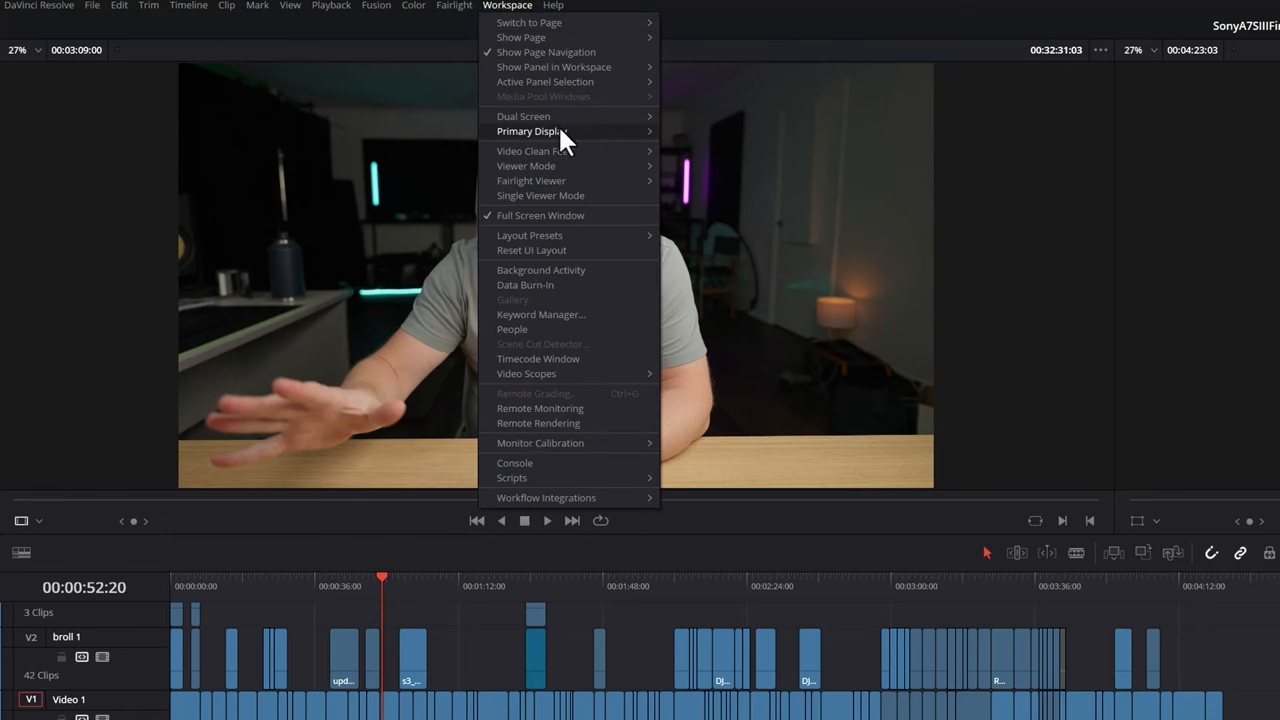